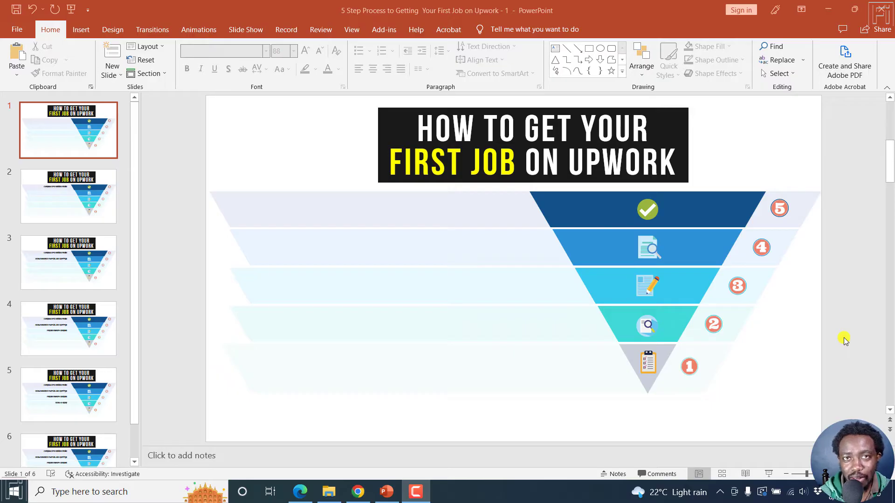
mouse_move(733, 370)
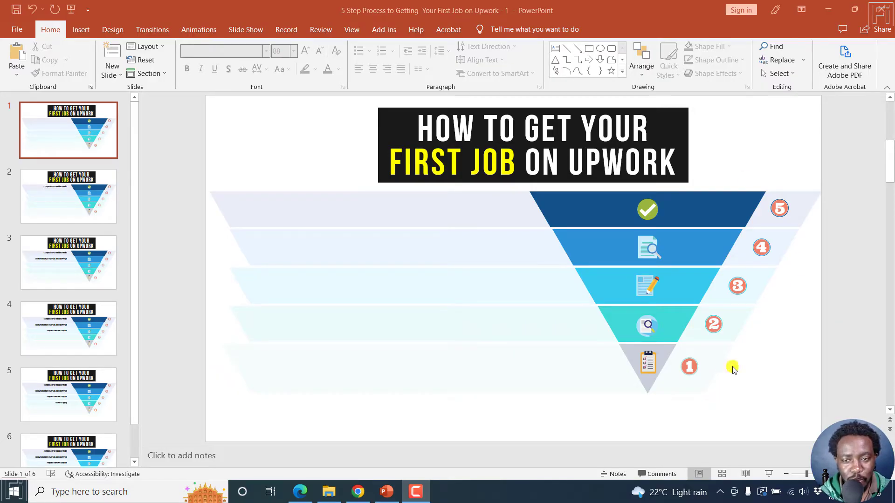
mouse_move(301, 158)
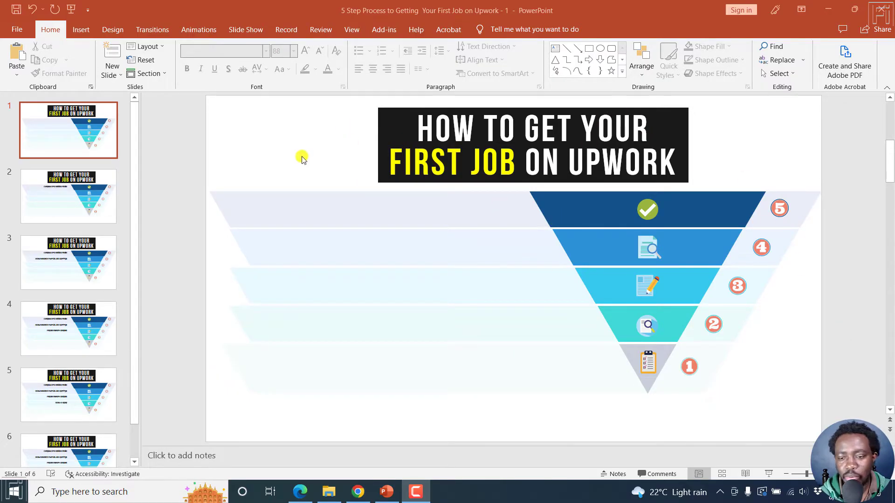
mouse_move(418, 121)
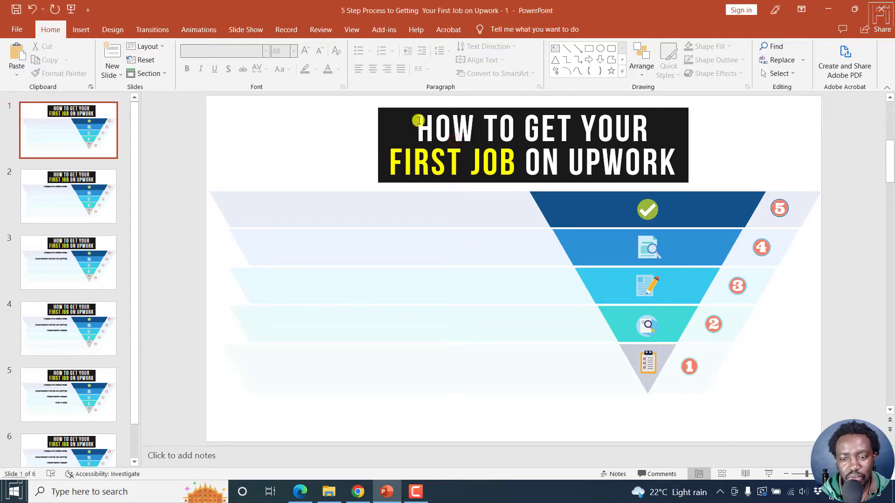
Review the Upwork funnel deck at slide 2, then run the slide show from the beginning.
left_click(532, 145)
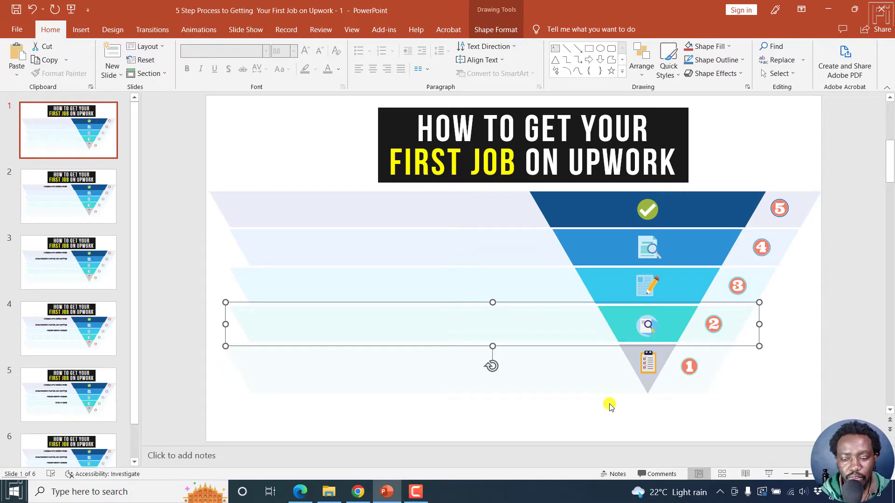
left_click(68, 196)
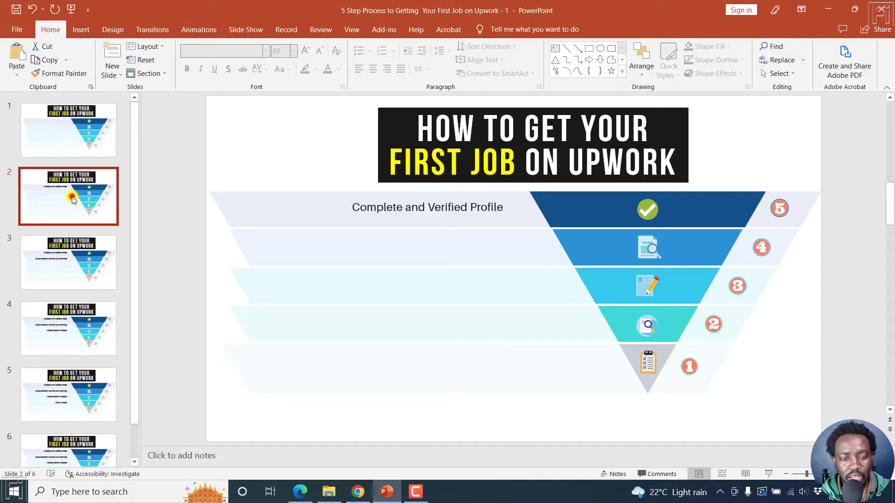
left_click(379, 246)
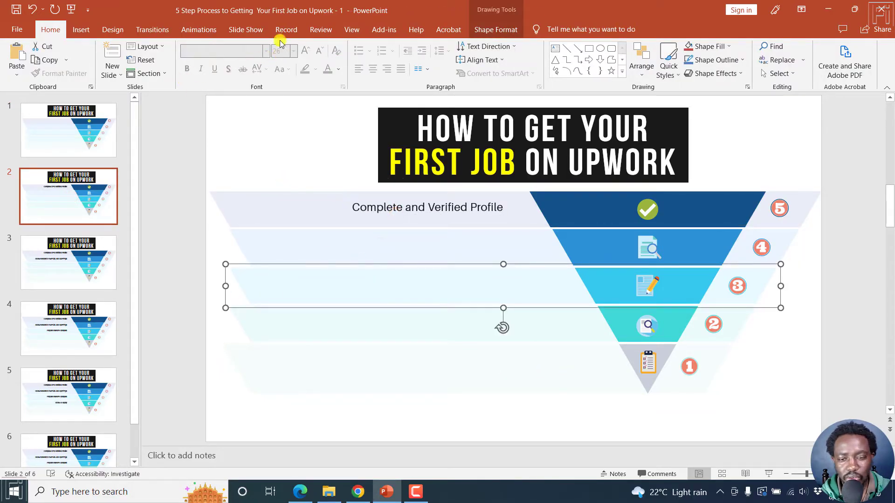
left_click(245, 28)
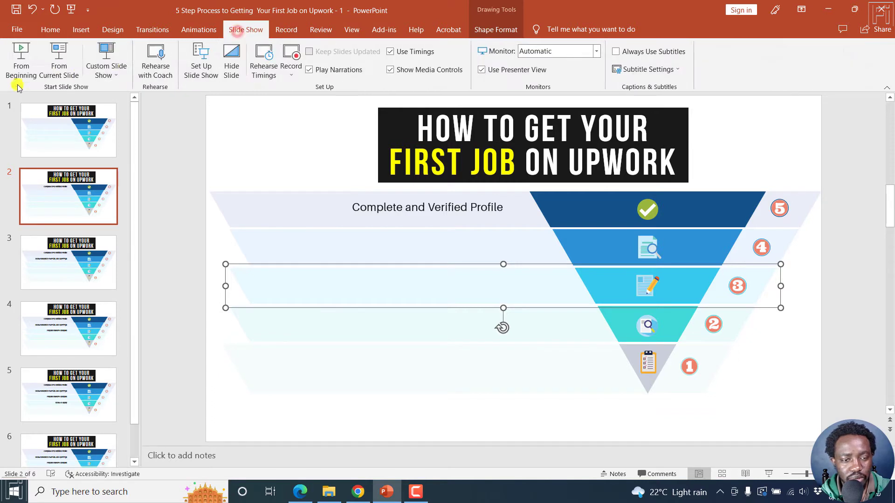
left_click(68, 328)
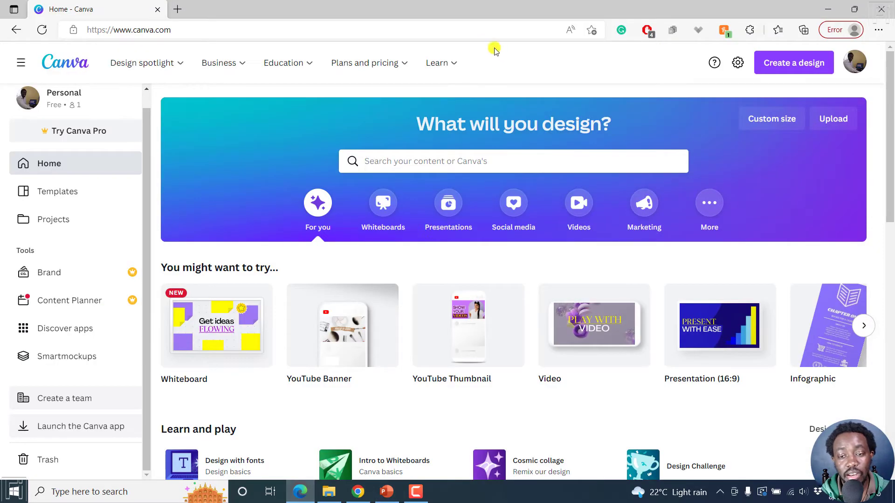
mouse_move(505, 57)
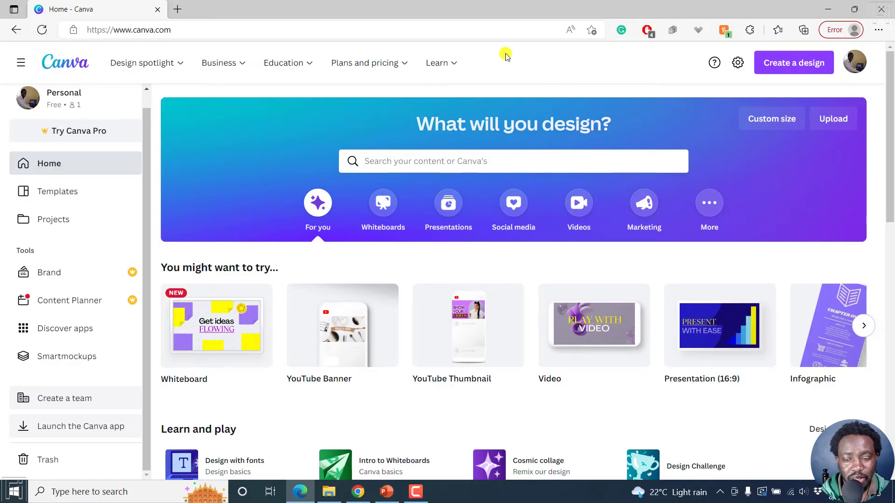
mouse_move(706, 75)
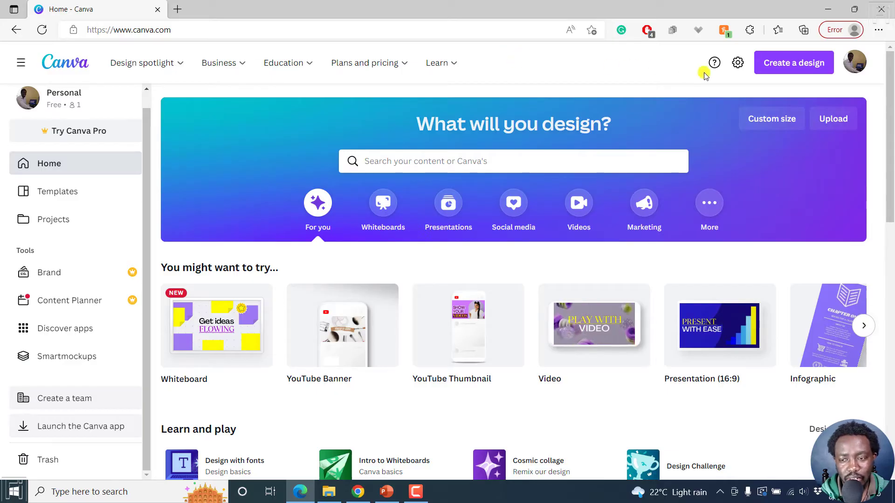
Show the Create a design dropdown on Canva's home page.
left_click(793, 62)
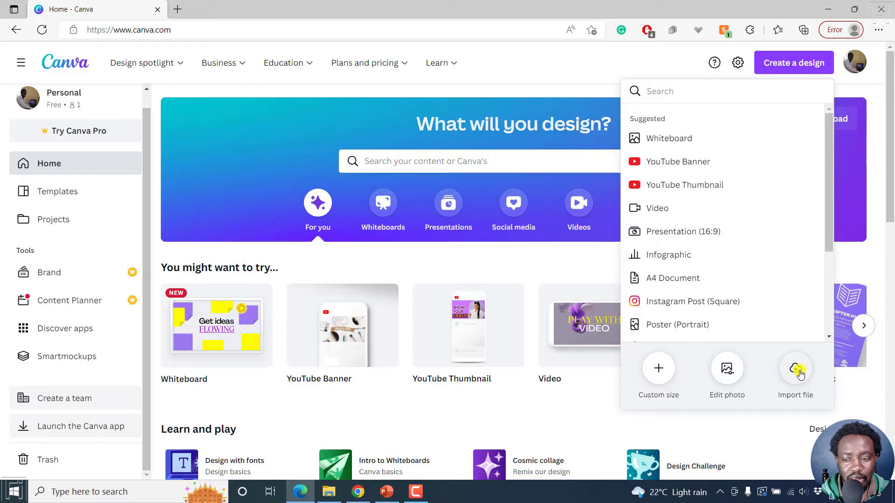
Import '5 Step Process to Getting Your First Job on Upwork - 1' from Downloads.
left_click(795, 368)
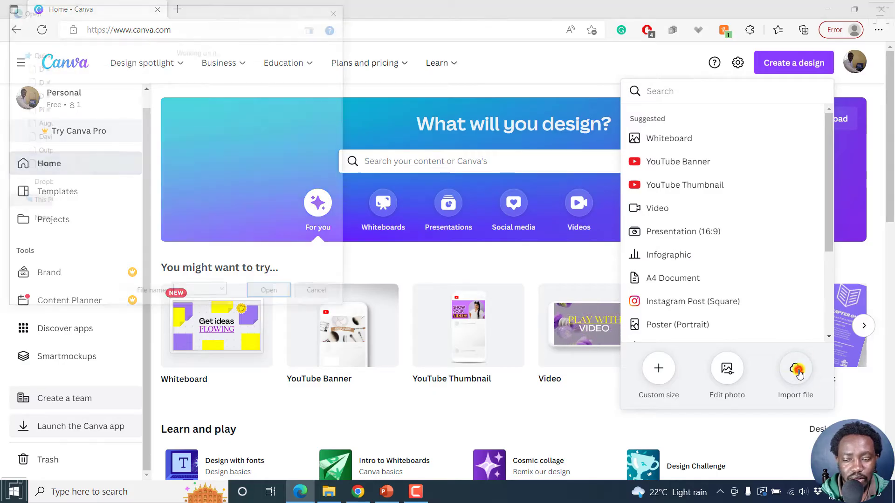
left_click(795, 368)
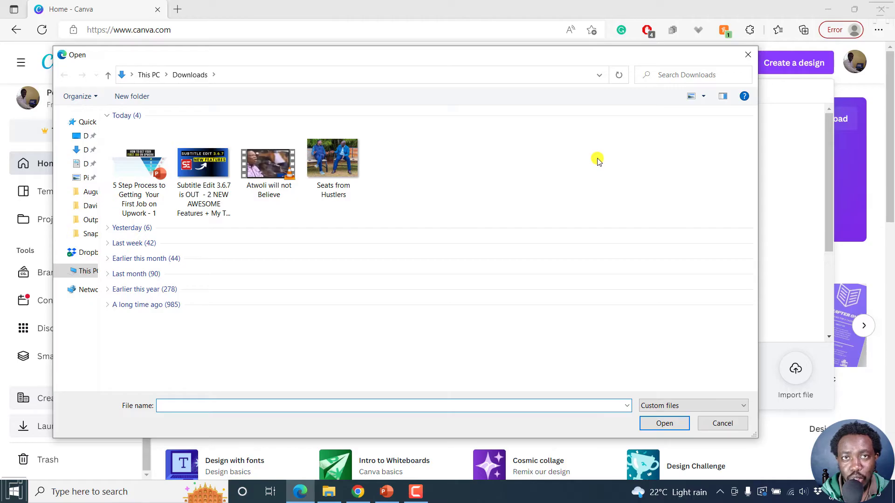
left_click(138, 165)
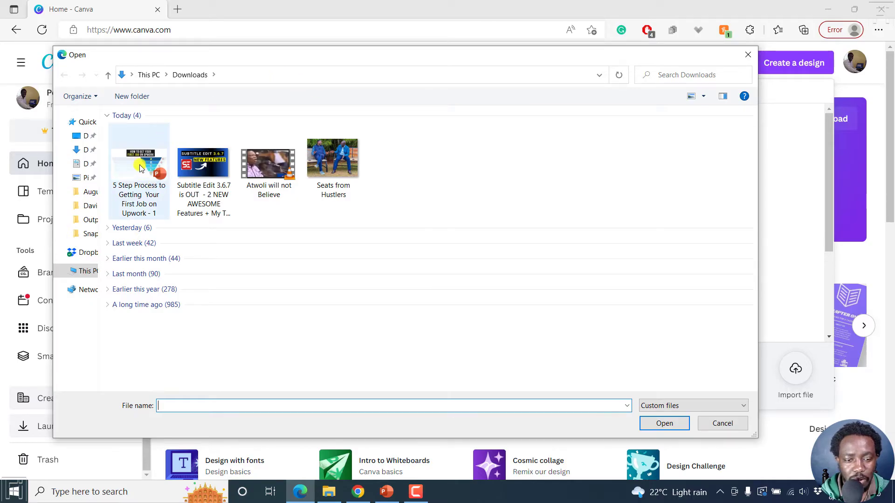
left_click(139, 160)
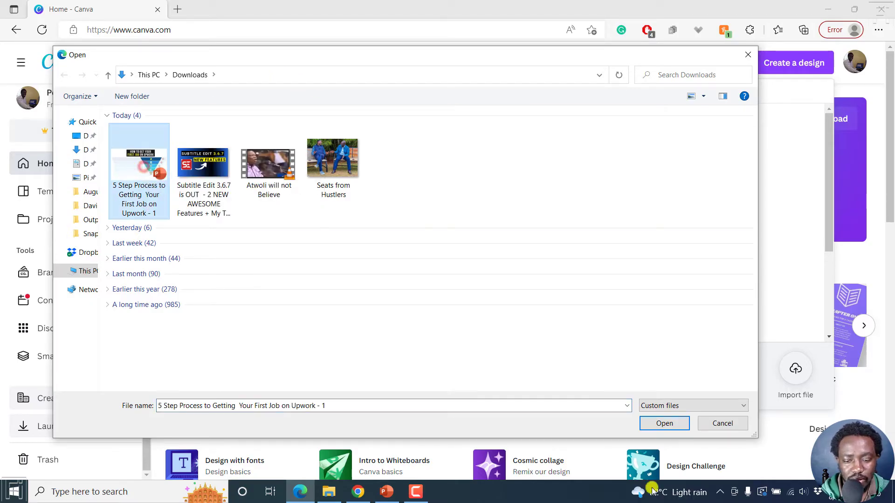
left_click(664, 423)
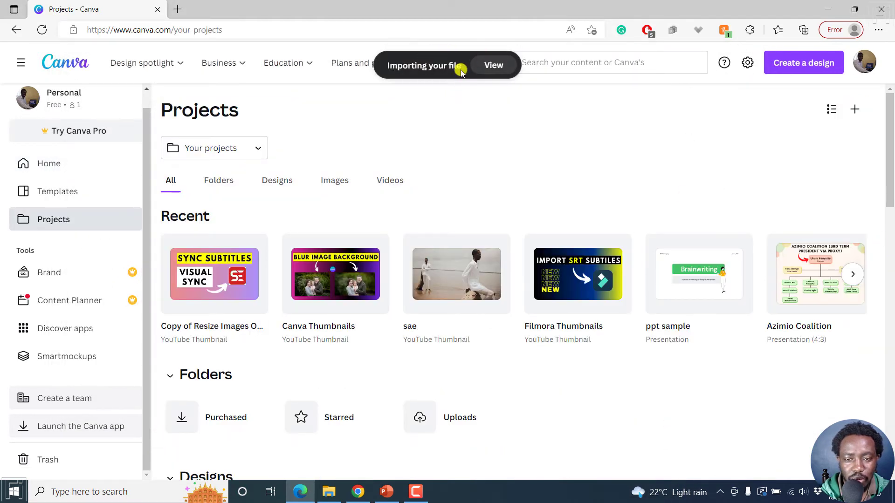
mouse_move(730, 99)
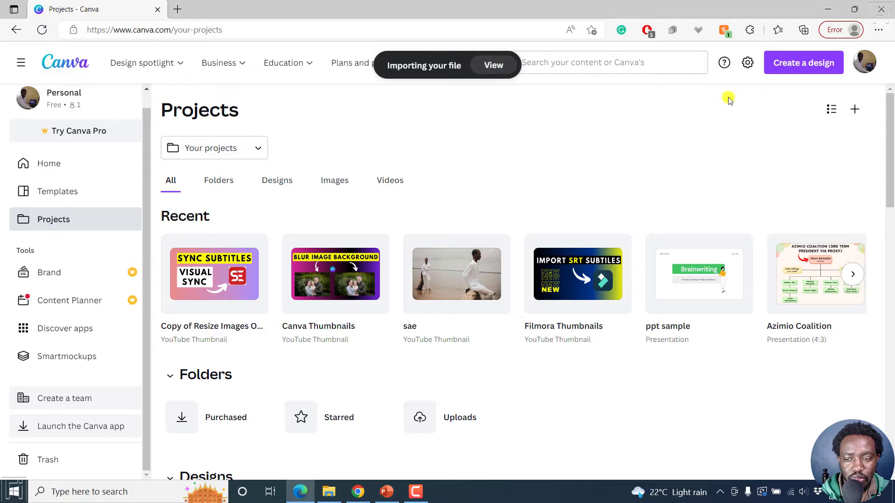
Wait for the import under Designs, then open the 5 Step Process design for editing.
scroll("down", 3)
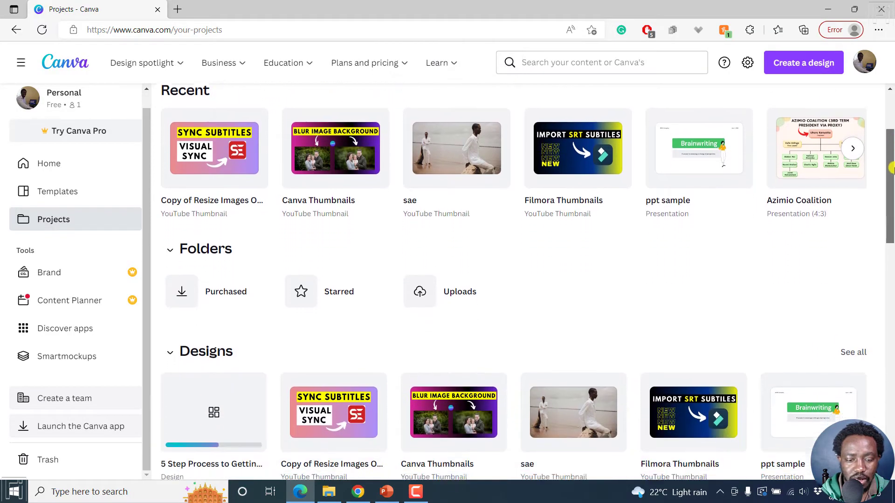
scroll("down", 3)
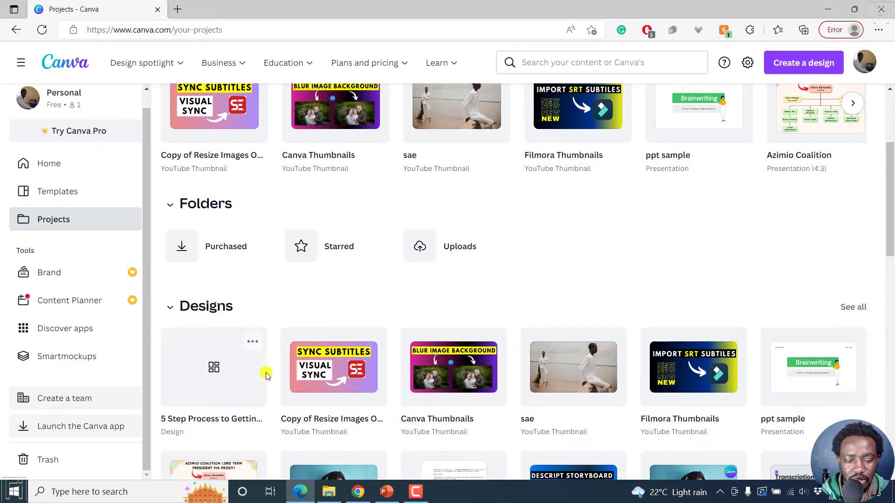
mouse_move(197, 419)
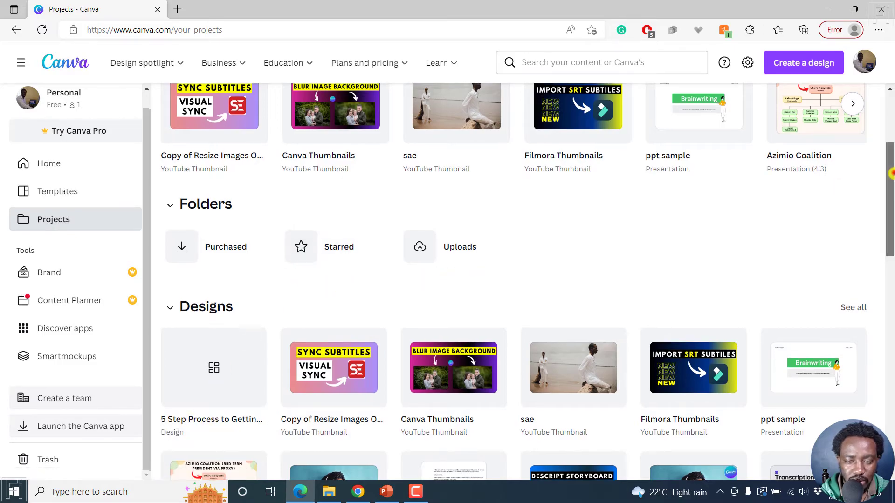
scroll("down", 3)
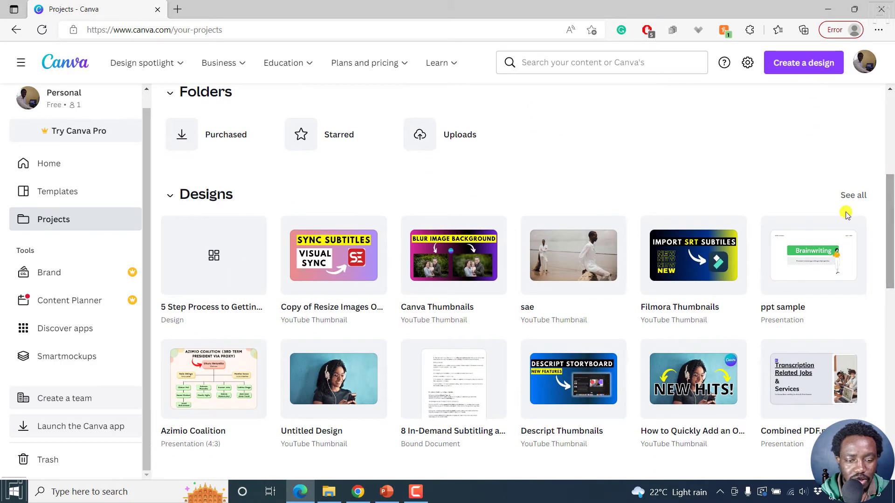
mouse_move(248, 169)
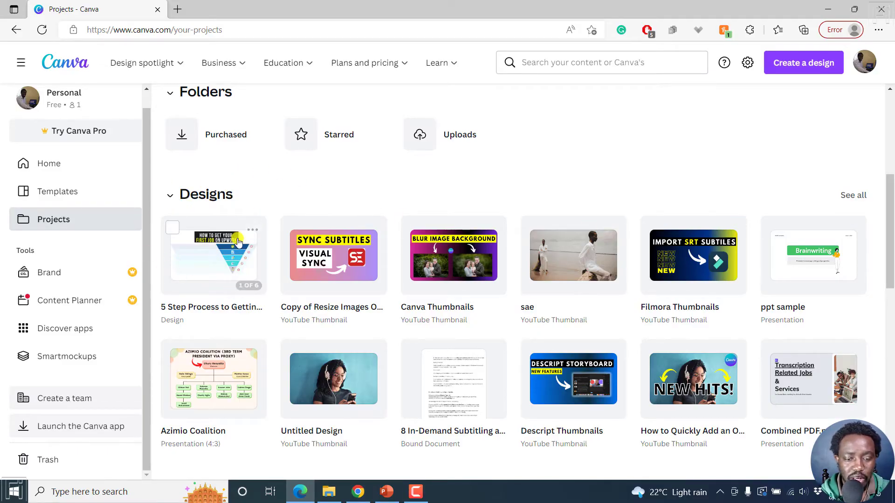
left_click(213, 255)
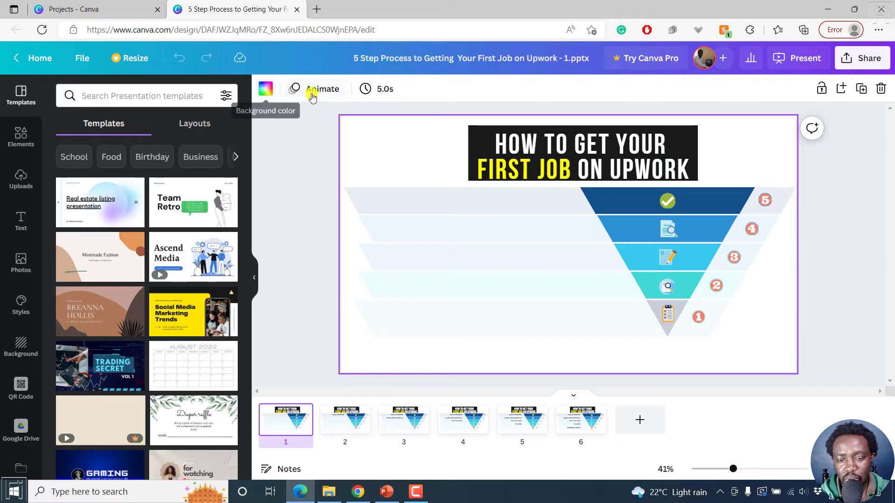
mouse_move(425, 89)
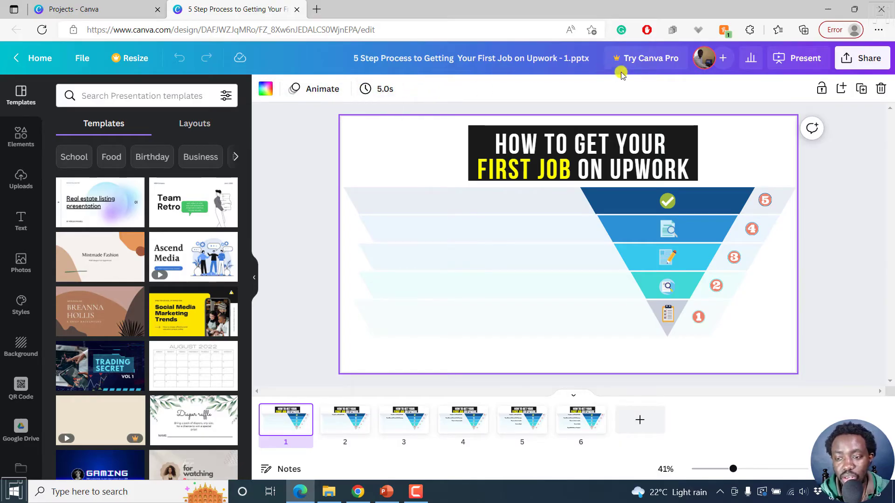
mouse_move(782, 83)
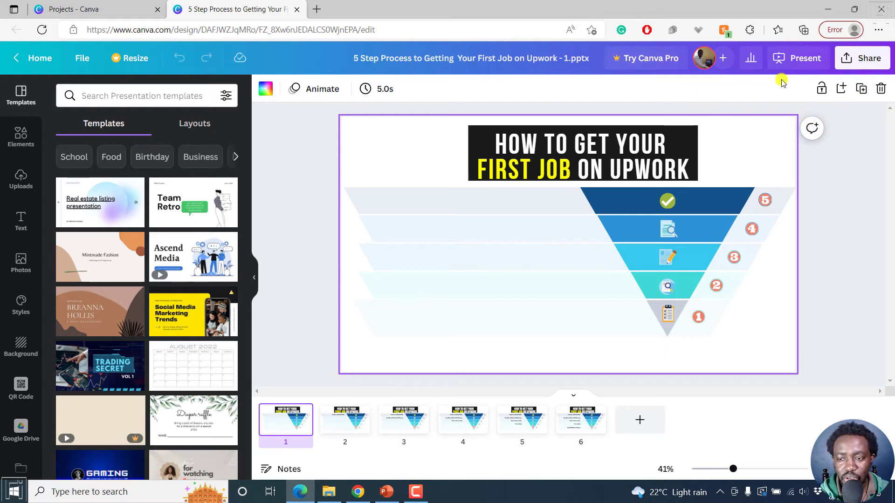
mouse_move(807, 81)
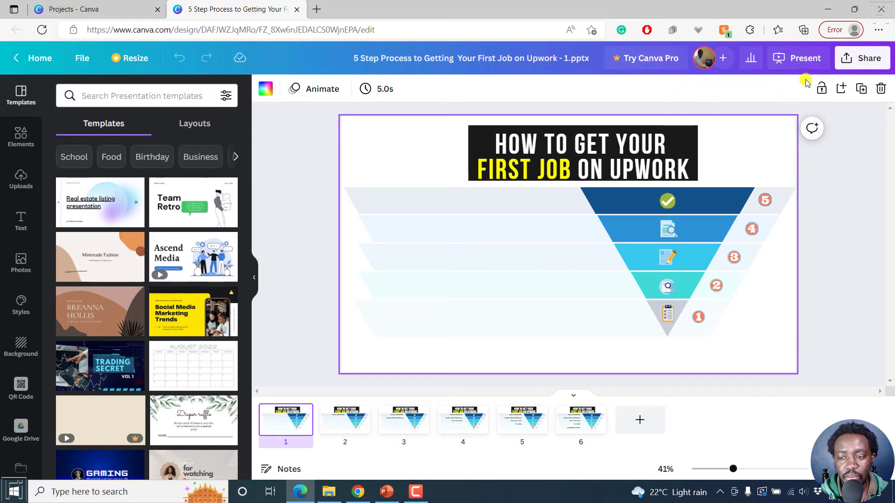
mouse_move(822, 261)
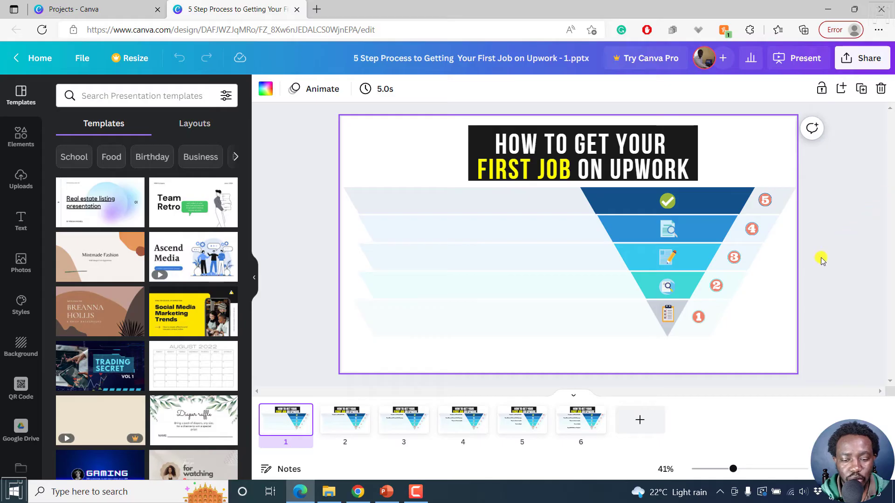
mouse_move(506, 438)
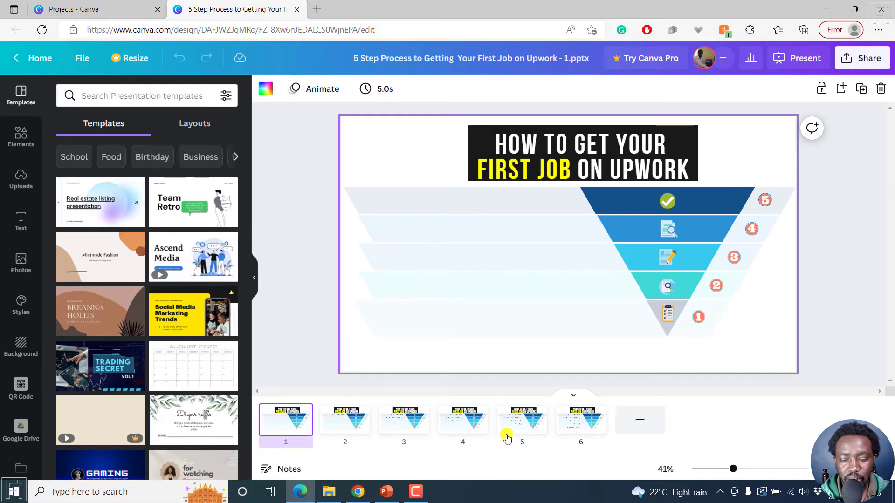
Select the slide 1 title, then browse through slides 2, 3 and 4.
left_click(531, 154)
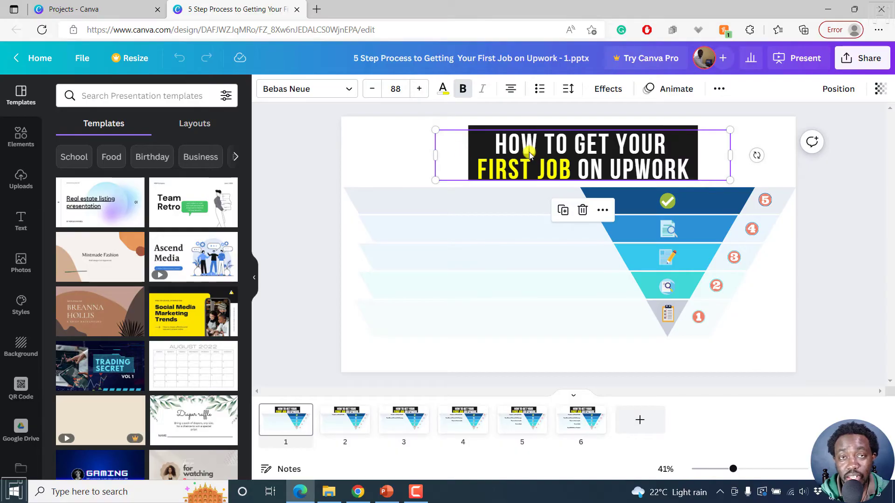
left_click(434, 201)
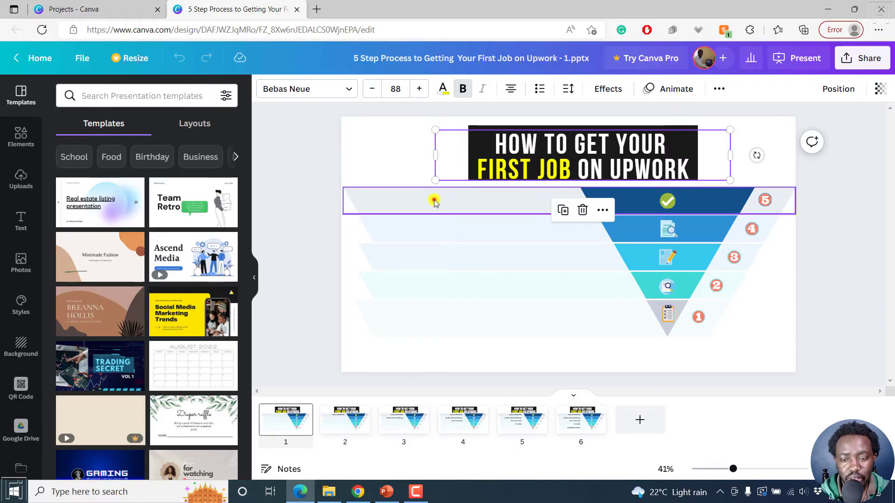
left_click(460, 254)
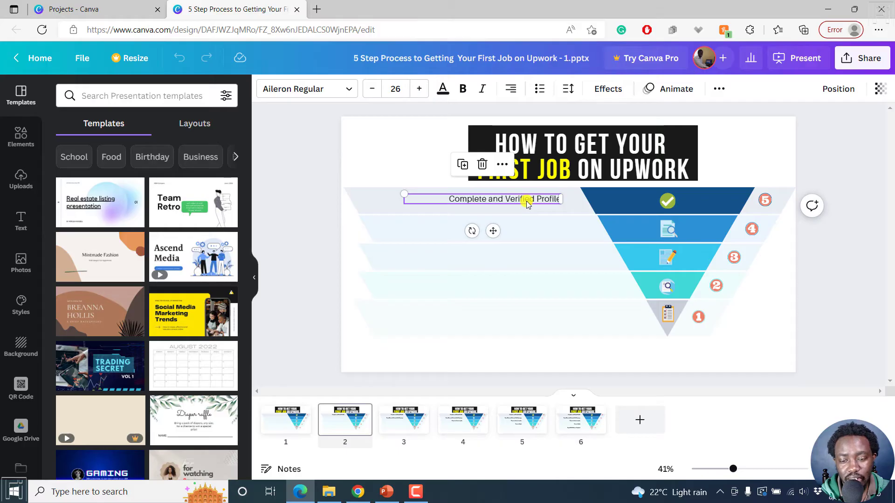
left_click(403, 420)
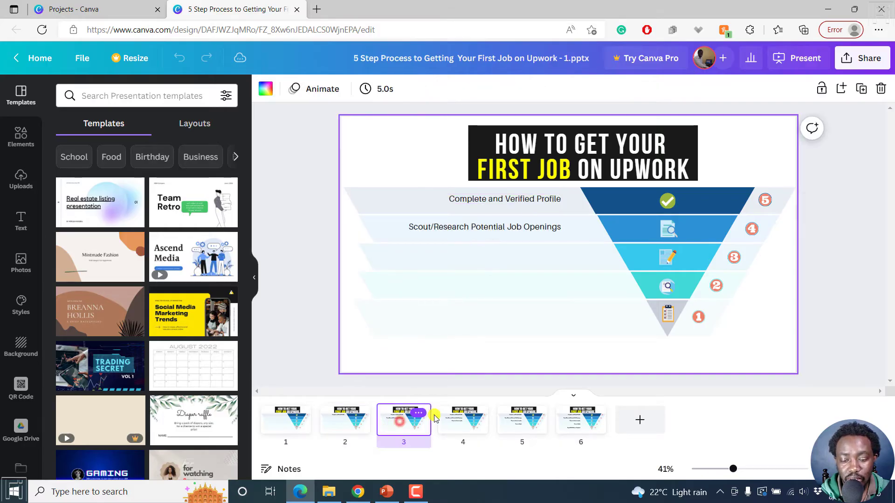
left_click(463, 419)
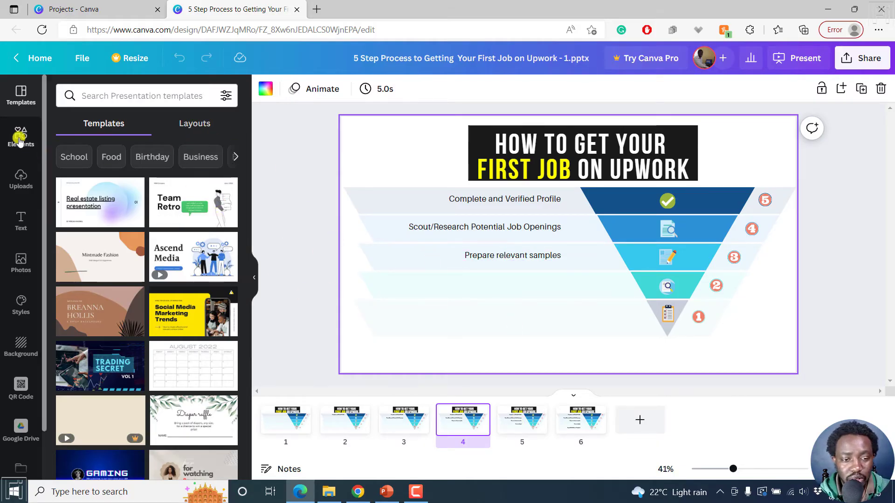
Browse the Elements panel, then switch to the Photos library.
left_click(21, 137)
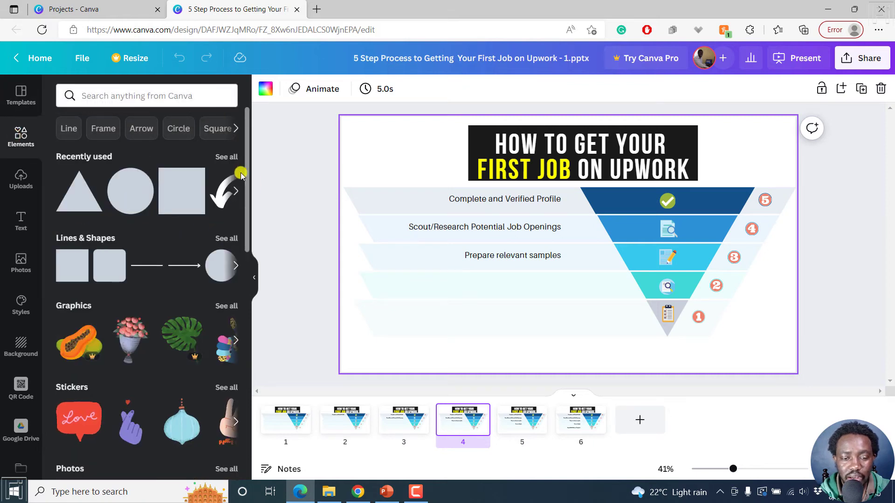
scroll("down", 3)
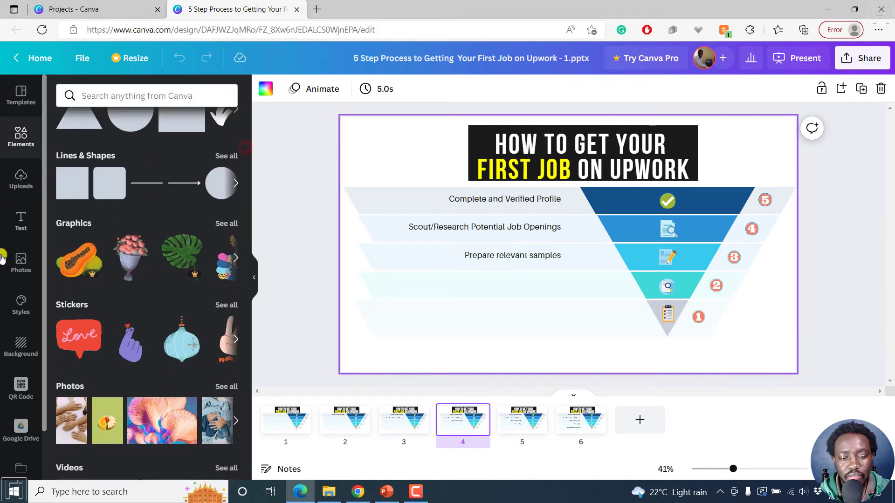
left_click(21, 263)
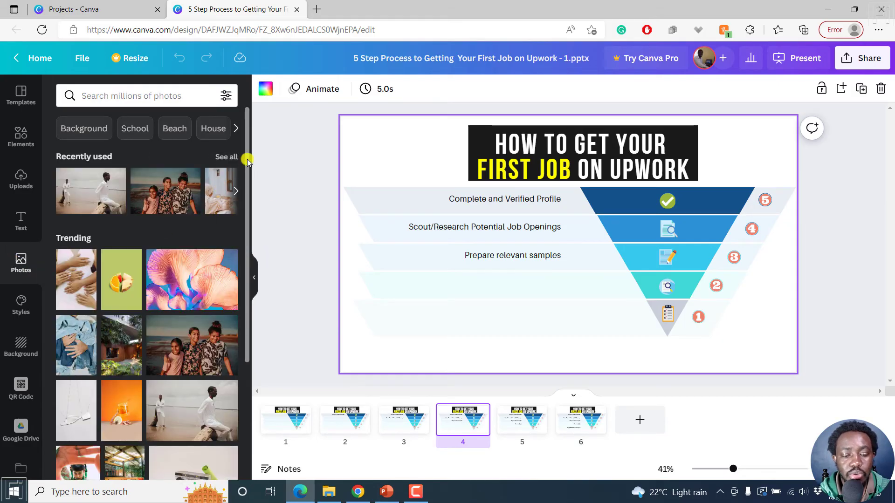
mouse_move(332, 153)
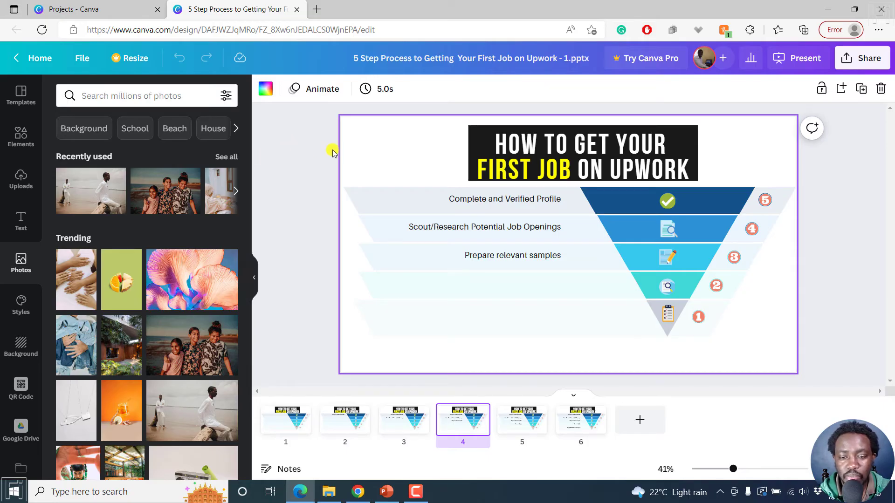
mouse_move(267, 137)
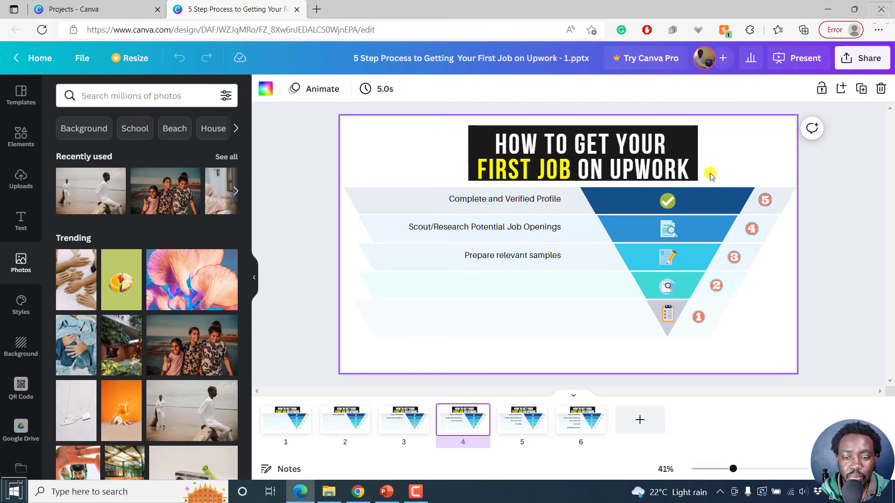
Return to slide 1 and present the deck full screen in Standard mode.
left_click(285, 419)
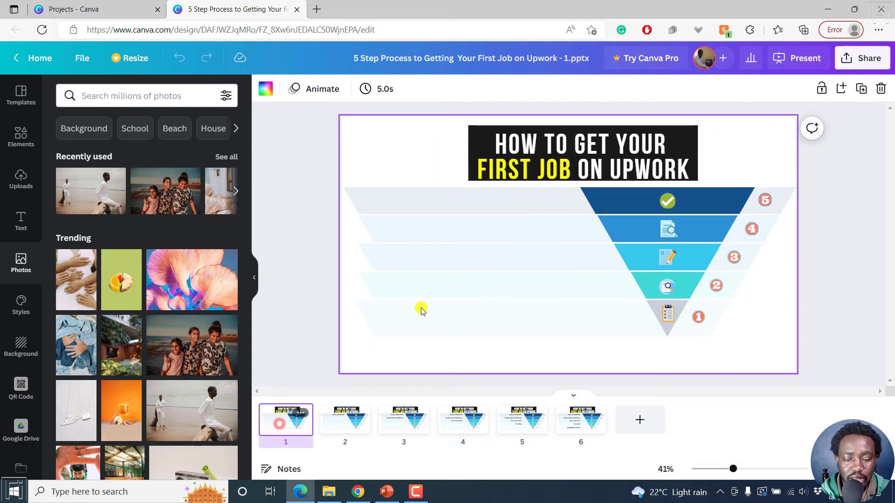
left_click(805, 58)
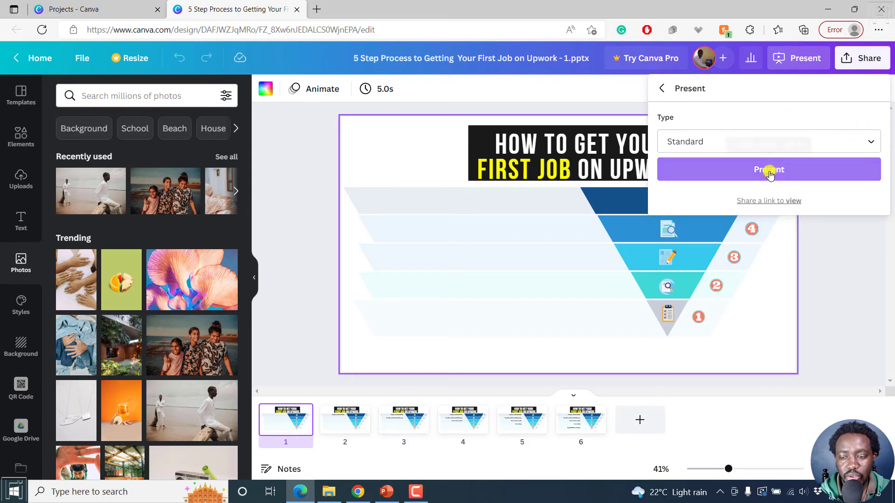
left_click(768, 170)
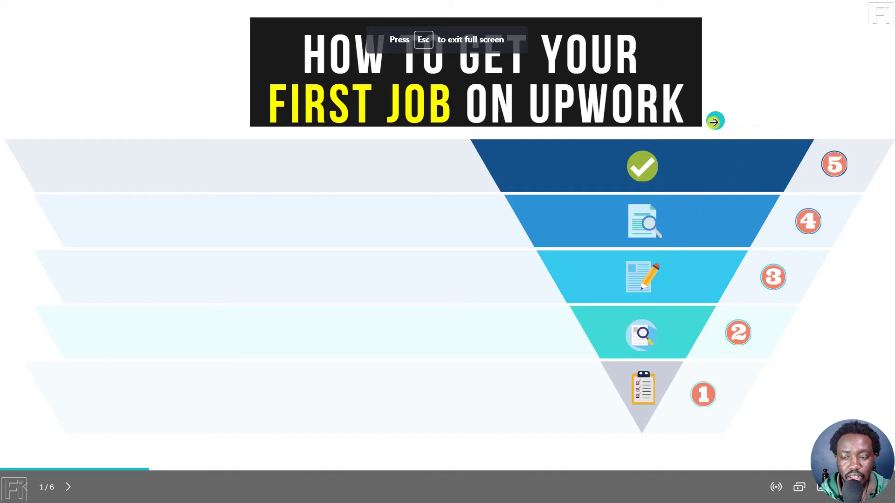
mouse_move(454, 171)
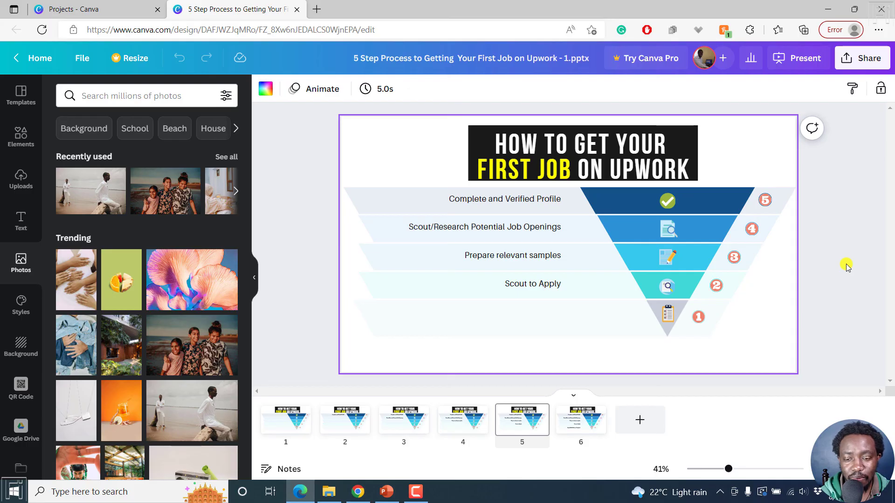
Edit the 'Complete and Verified Profile' label, revert the change, and select 'Prepare relevant samples'.
left_click(542, 199)
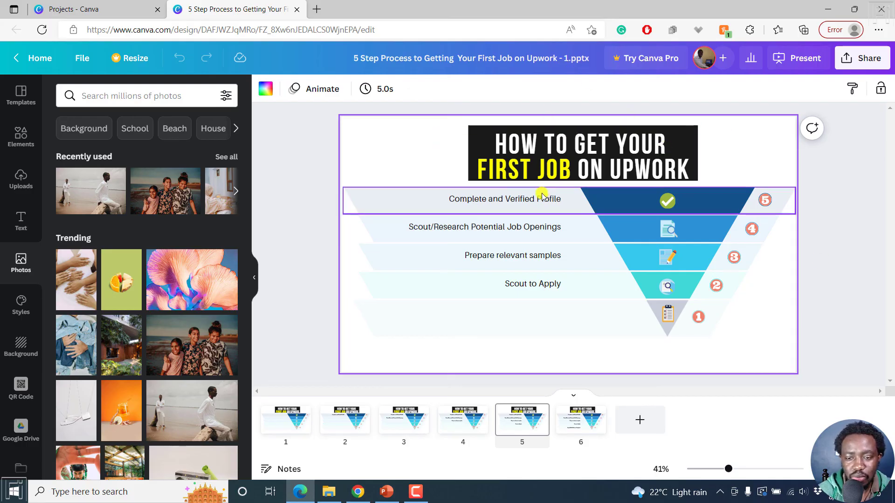
double_click(504, 199)
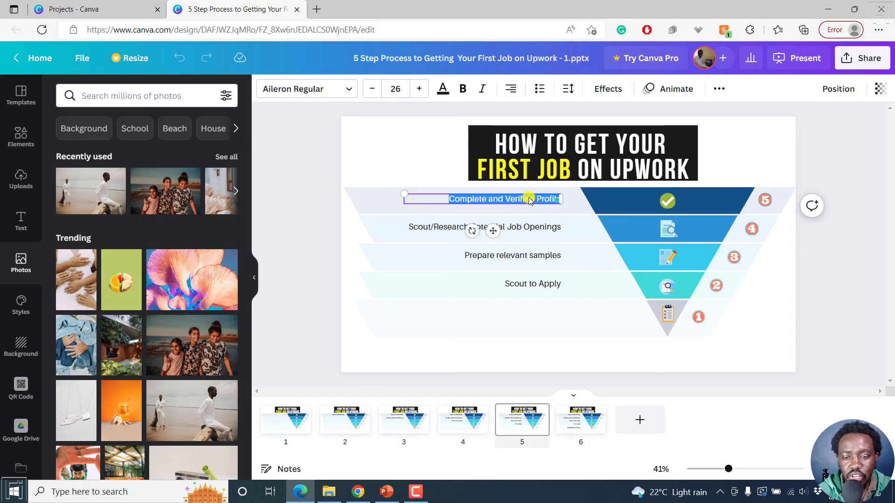
key("Delete")
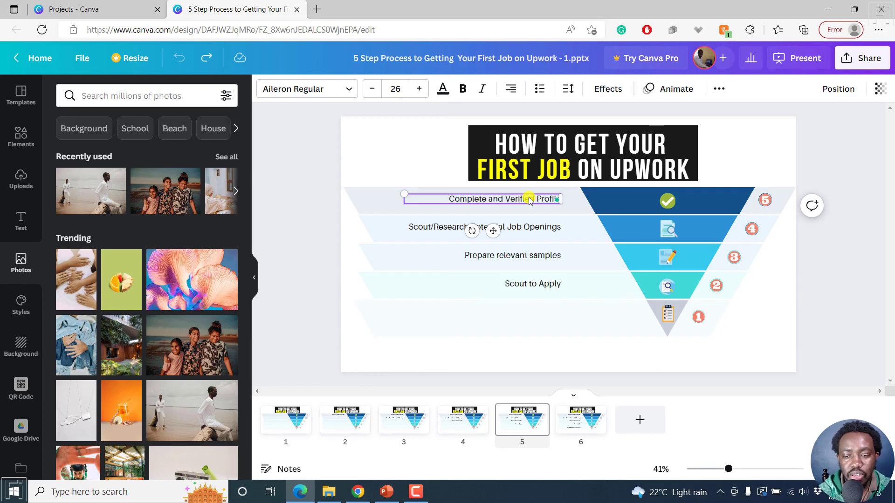
left_click(511, 255)
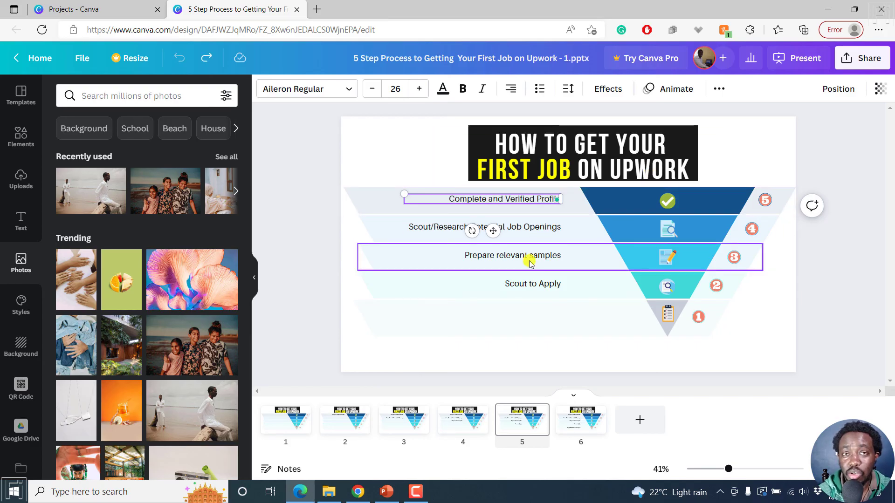